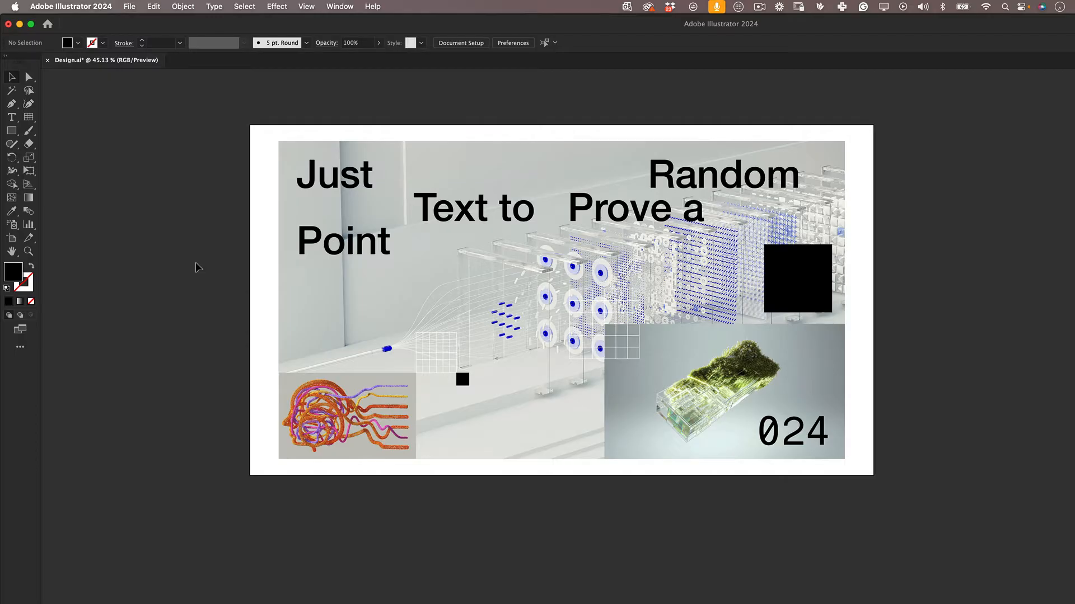
Open the File menu to reach the Package command for Design.ai
click(129, 7)
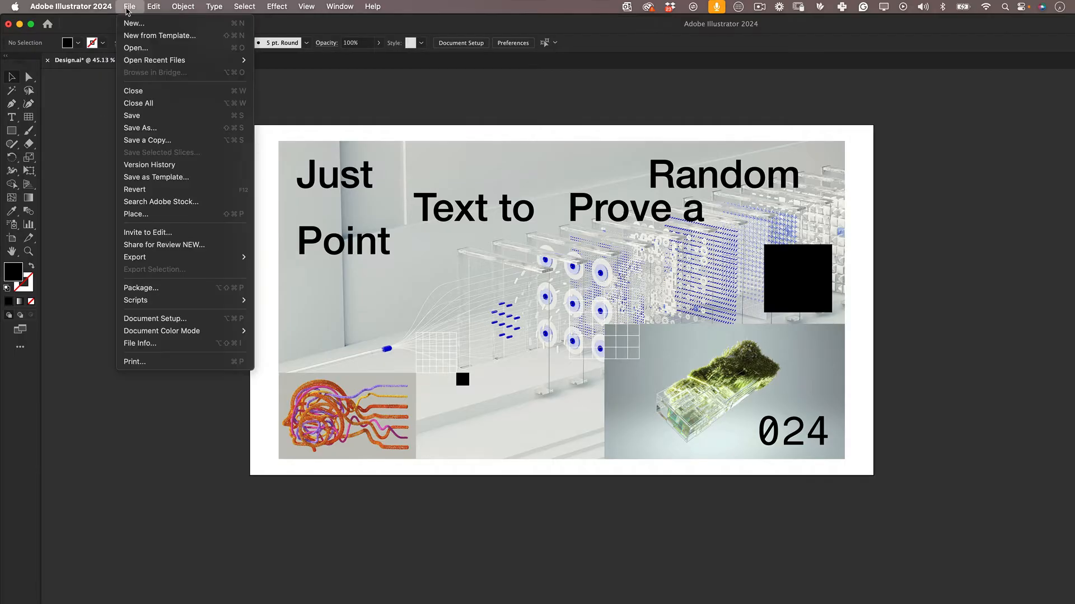
mouse_move(165, 288)
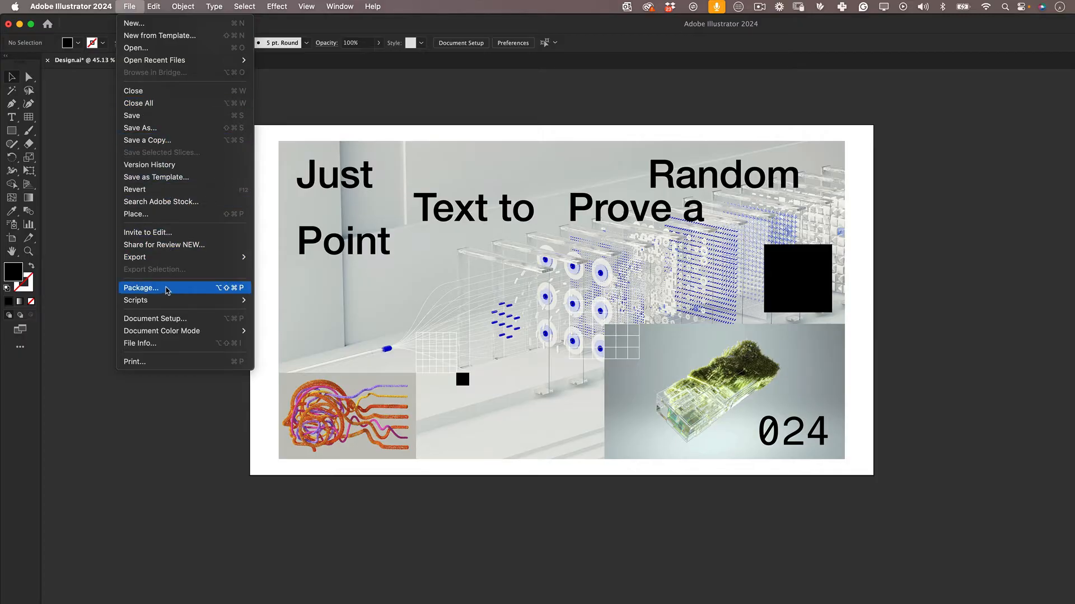
Start packaging Design.ai, saving the document first so the Package settings appear
click(141, 287)
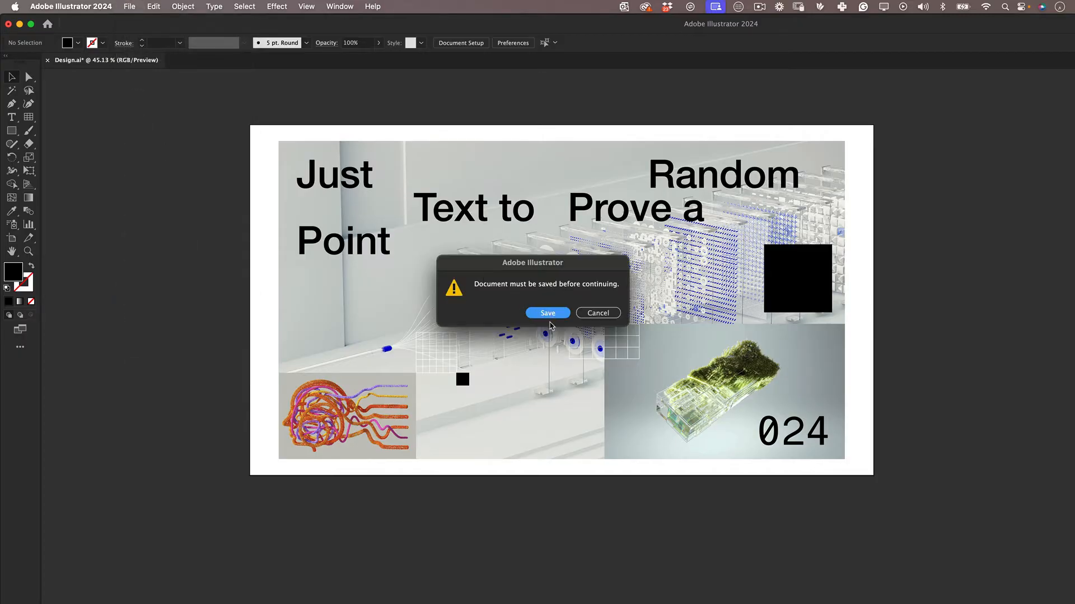
click(548, 313)
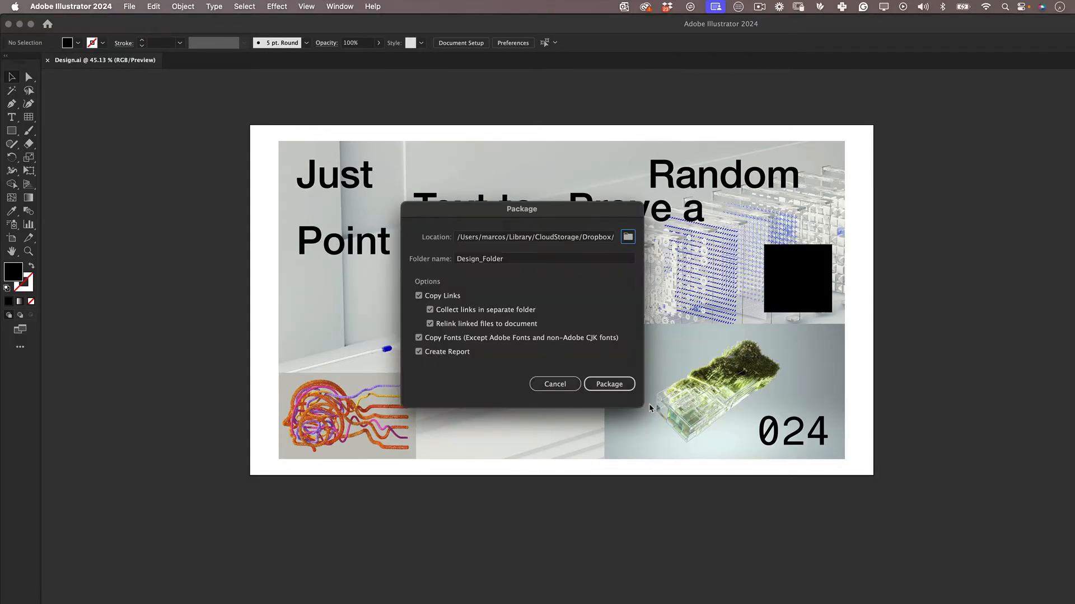
mouse_move(452, 381)
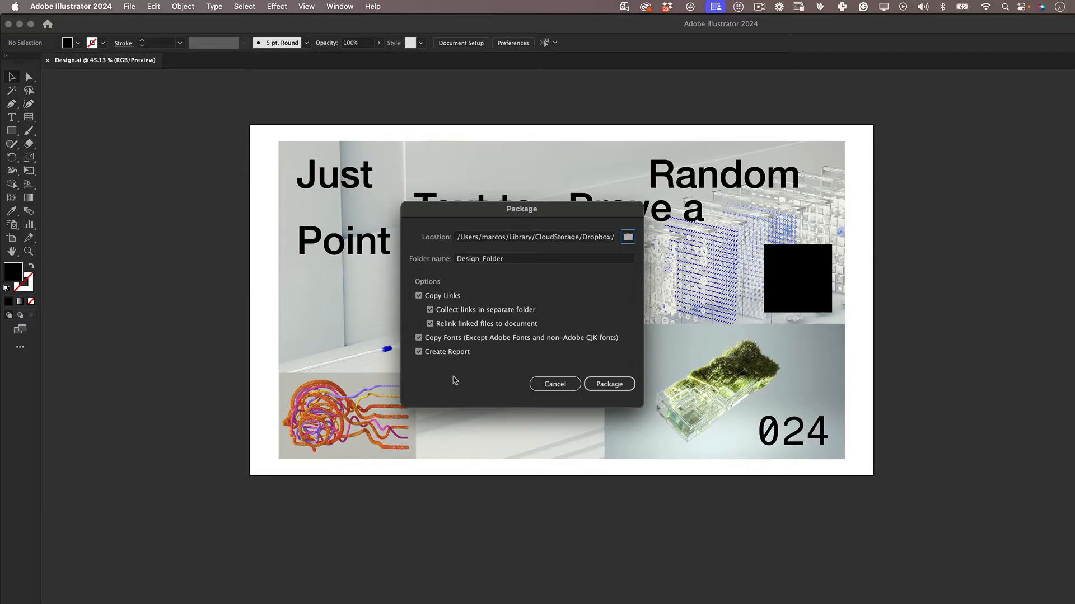
Create the Design_Folder package, permanently silencing the font-licensing warning
click(608, 384)
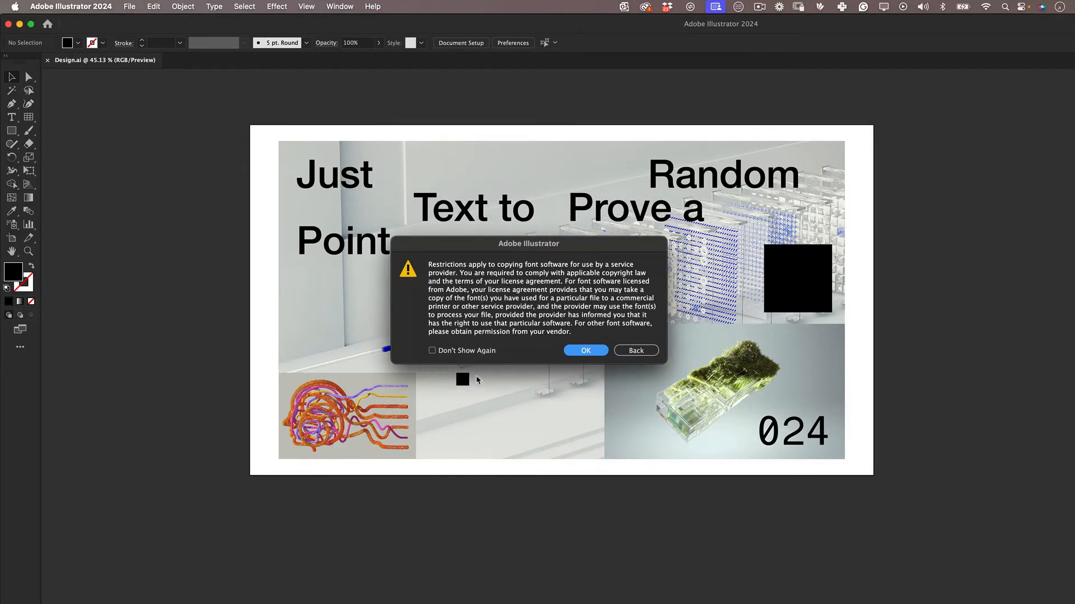
click(432, 350)
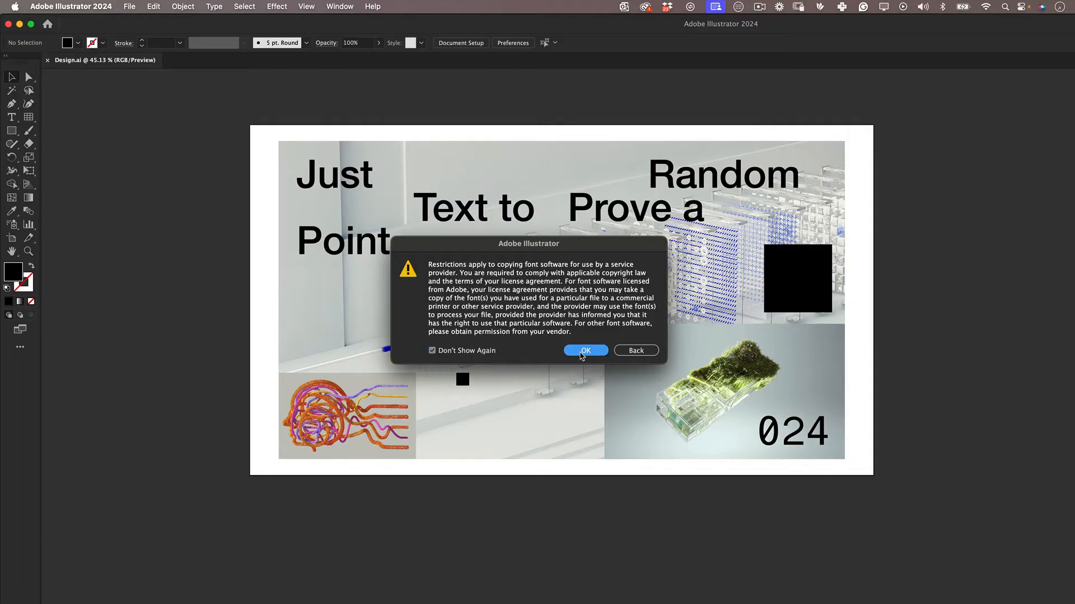
click(584, 350)
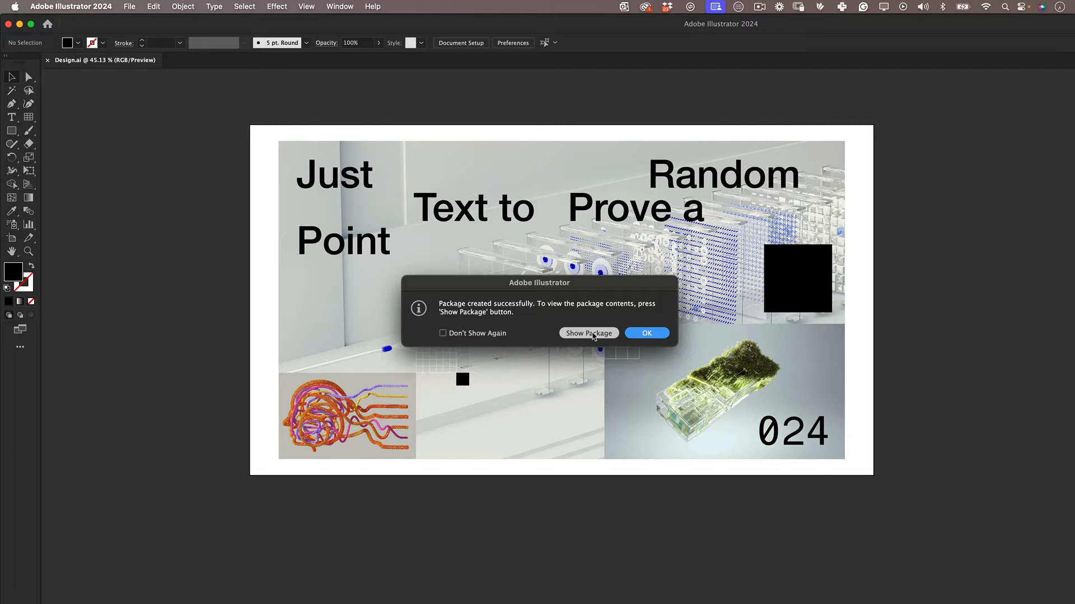
Reveal Design_Folder in Finder, expand Fonts and Links, and preview Design Report.txt
click(588, 334)
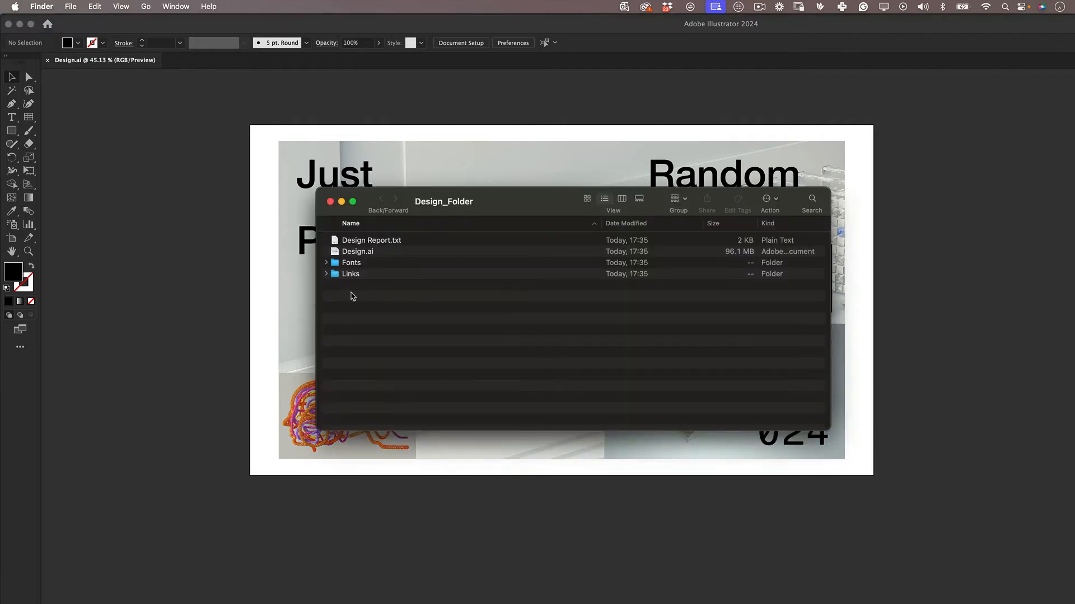
click(327, 262)
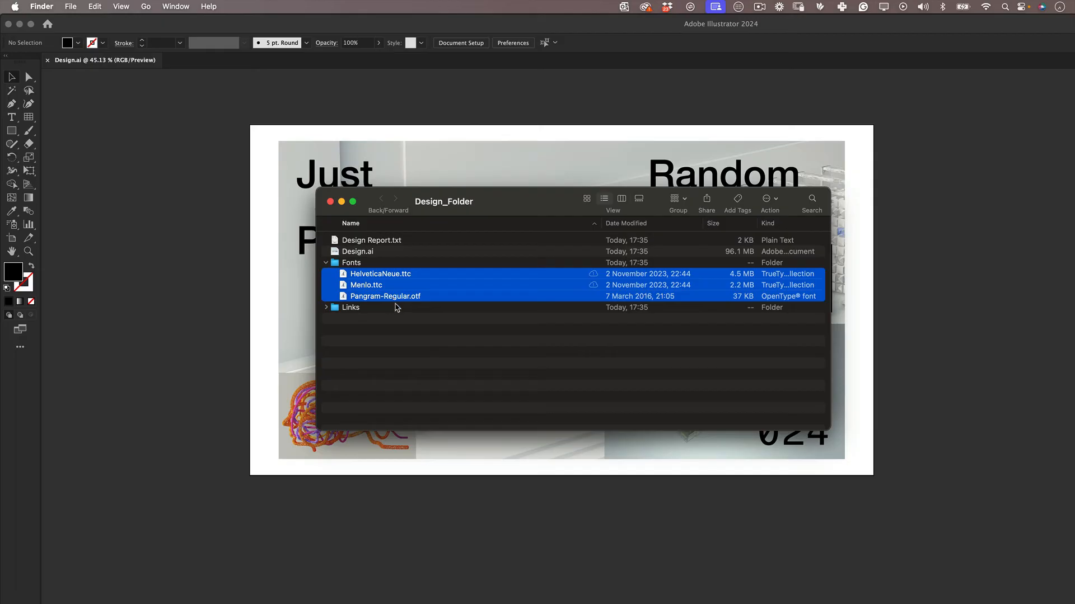
click(327, 306)
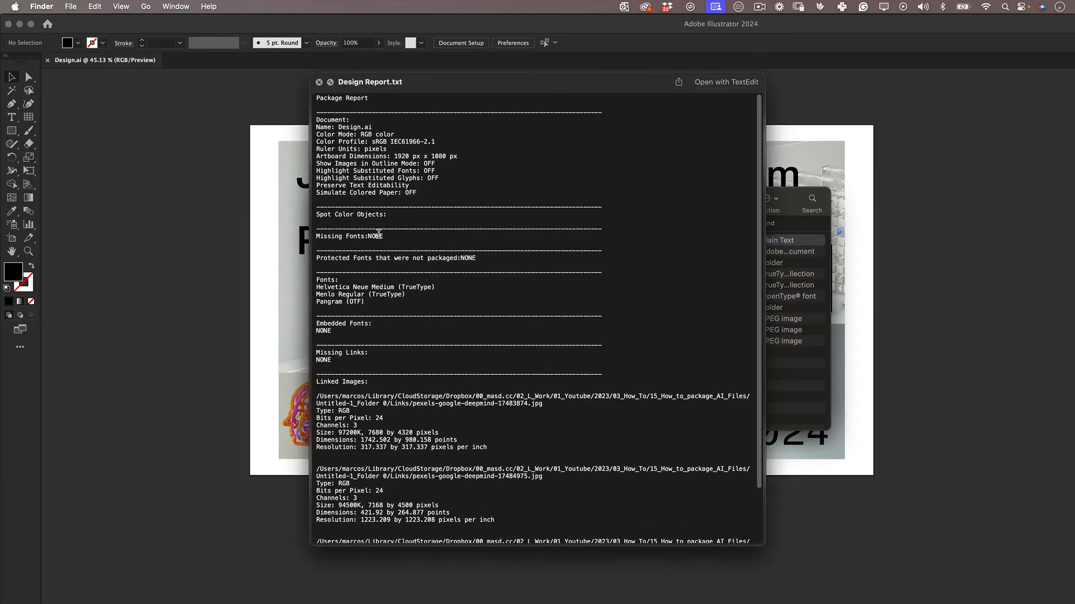
click(319, 82)
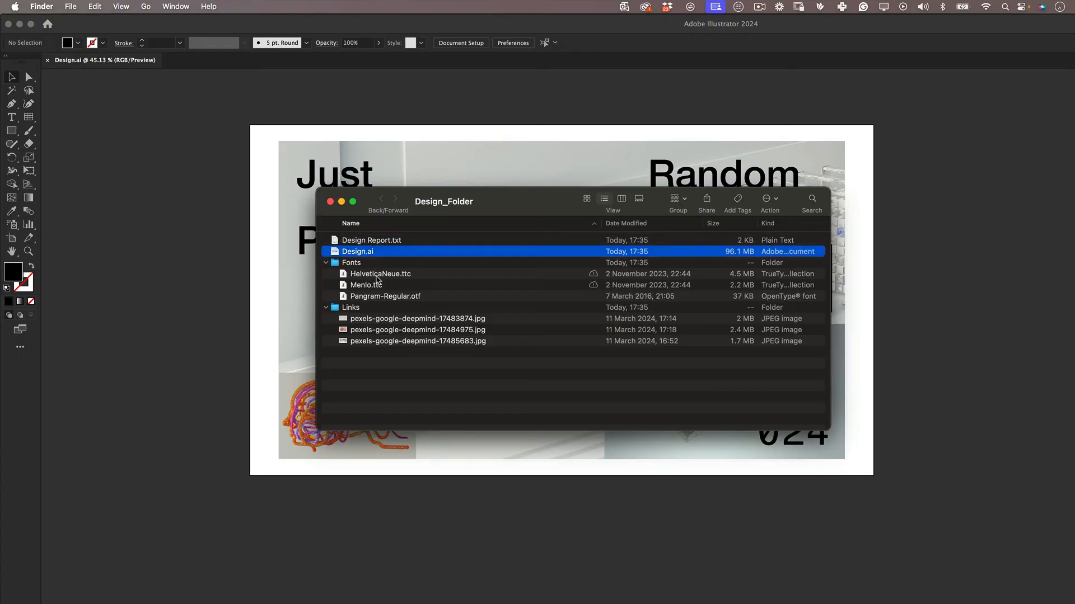